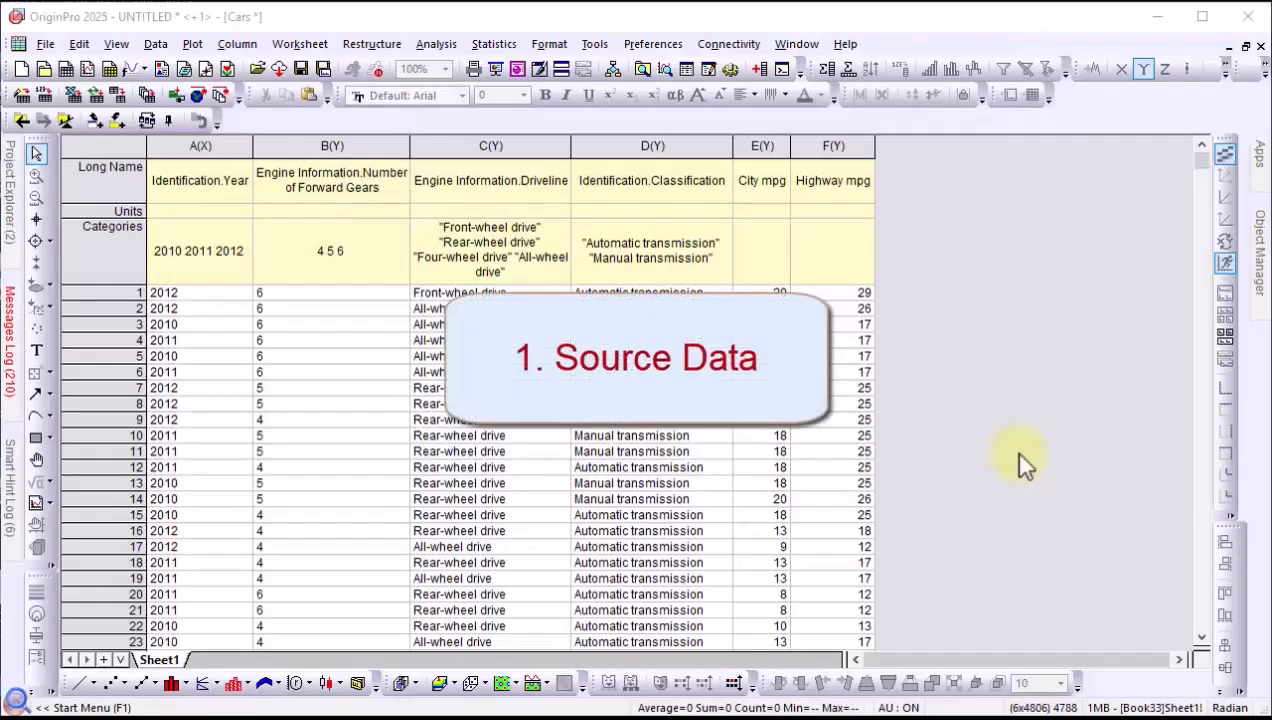
Select the City mpg column as the response and open the statistical chart gallery.
click(797, 146)
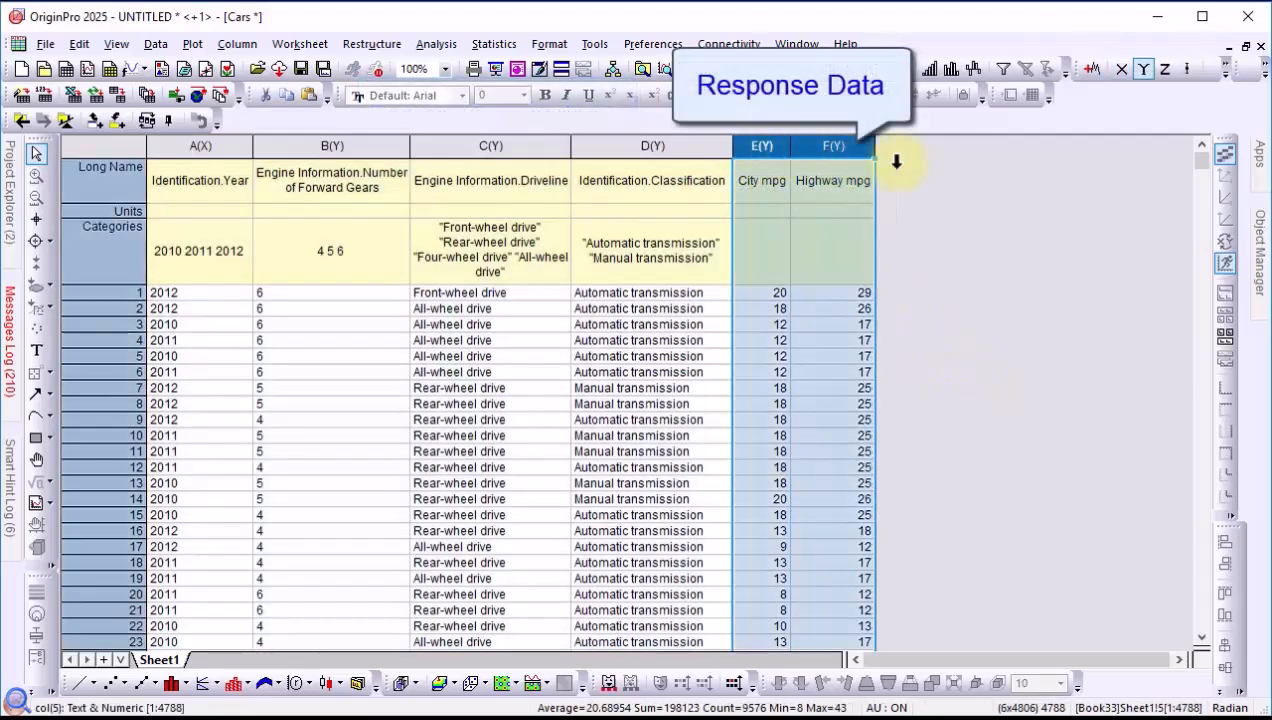
click(192, 43)
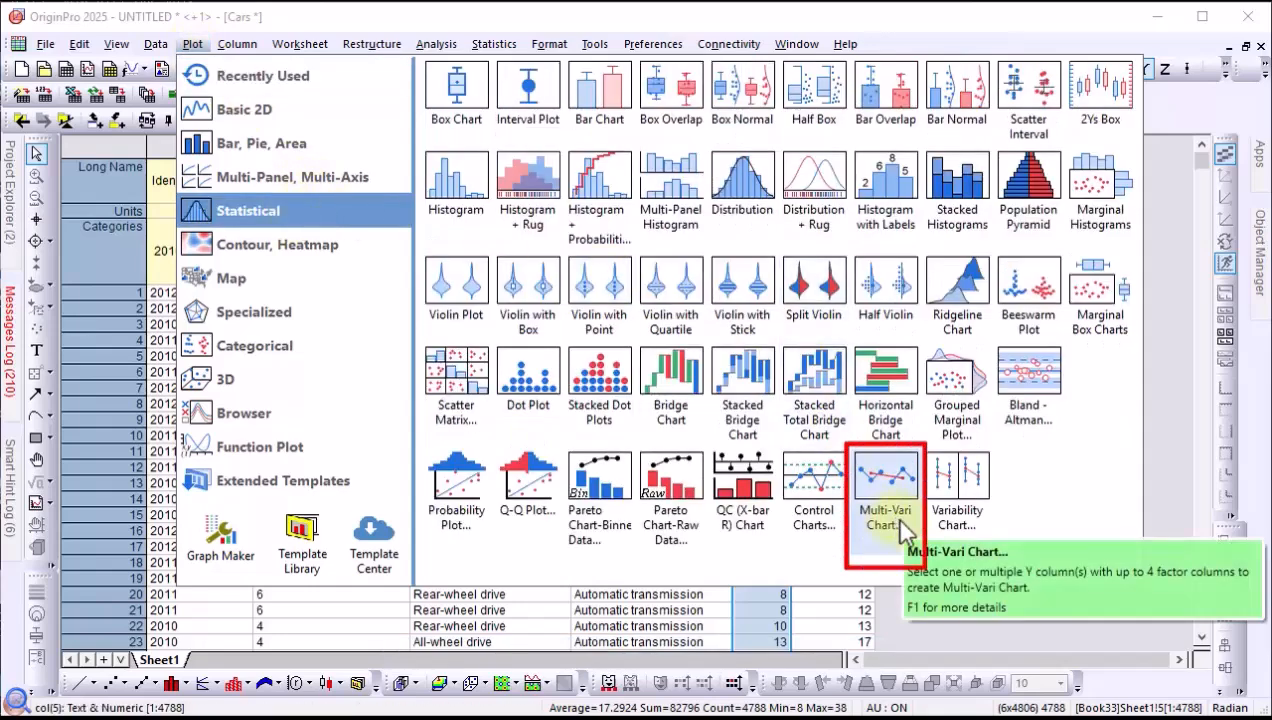
Start a Multi-Vari chart of City mpg and connect the first-factor means.
click(884, 485)
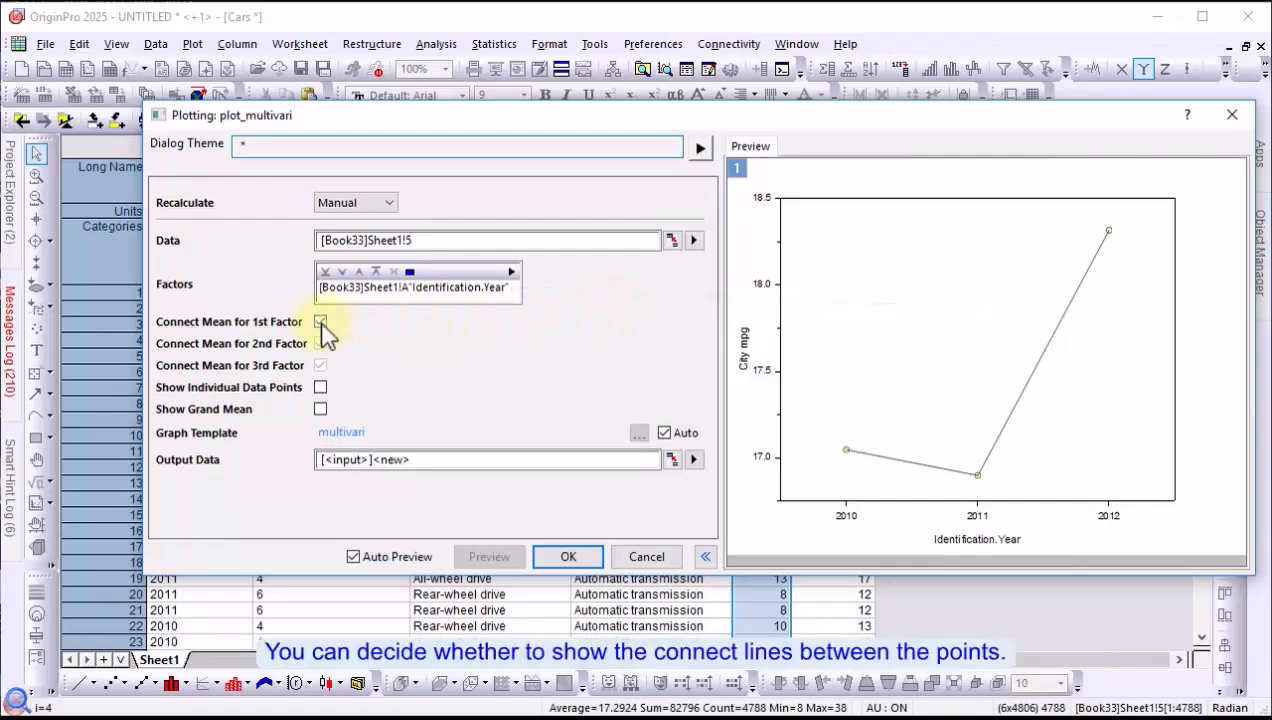
click(510, 272)
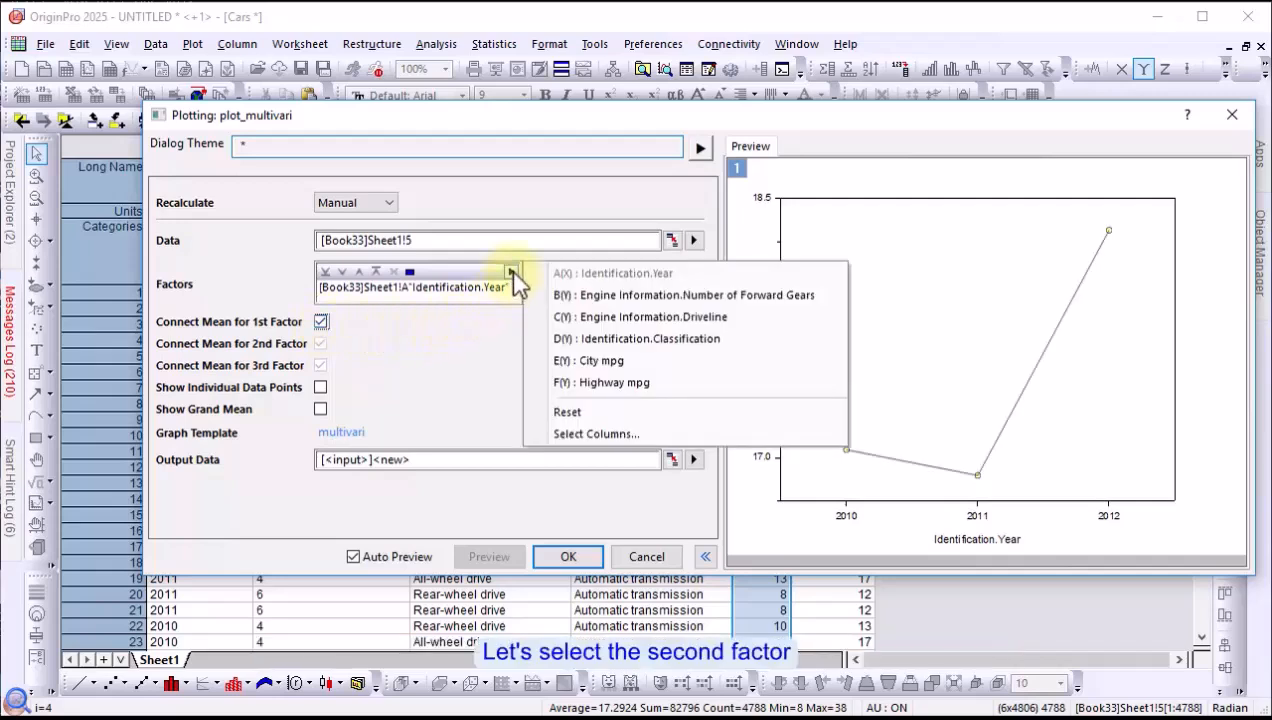
Open the Factors column list to add Number of Forward Gears as a factor.
click(693, 294)
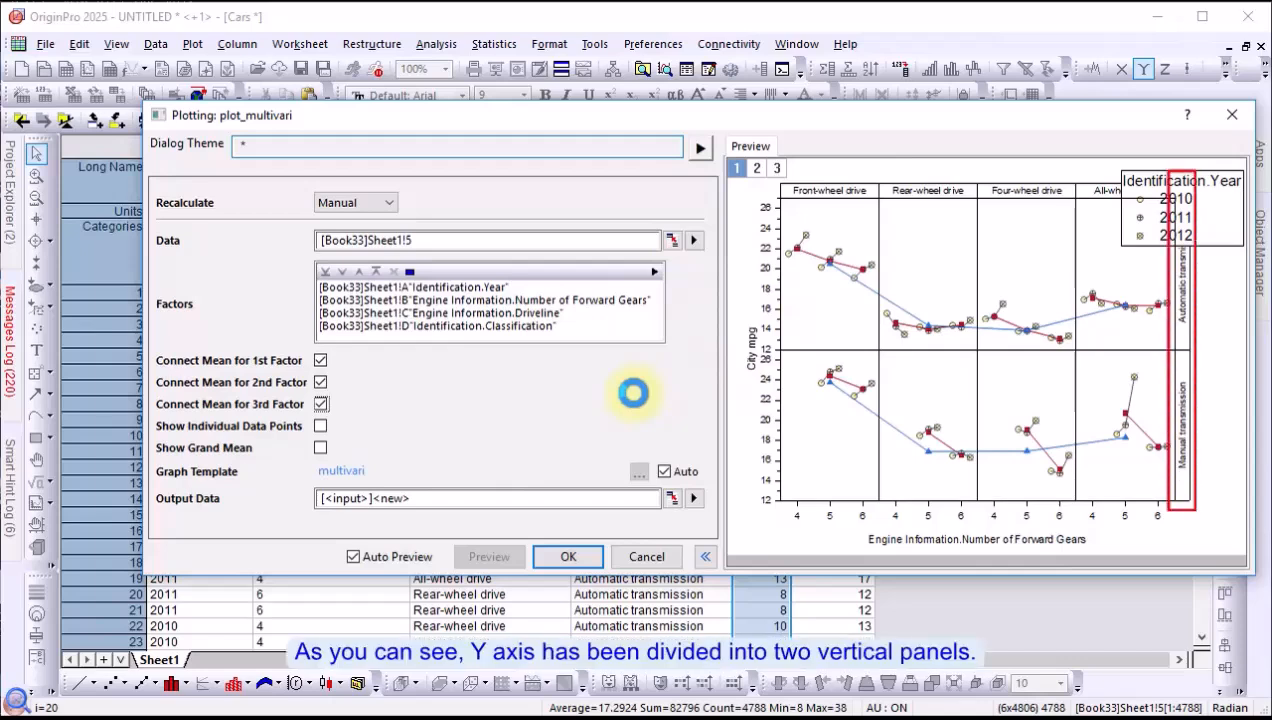
Turn on Show Individual Data Points in the Multi-Vari preview.
click(320, 425)
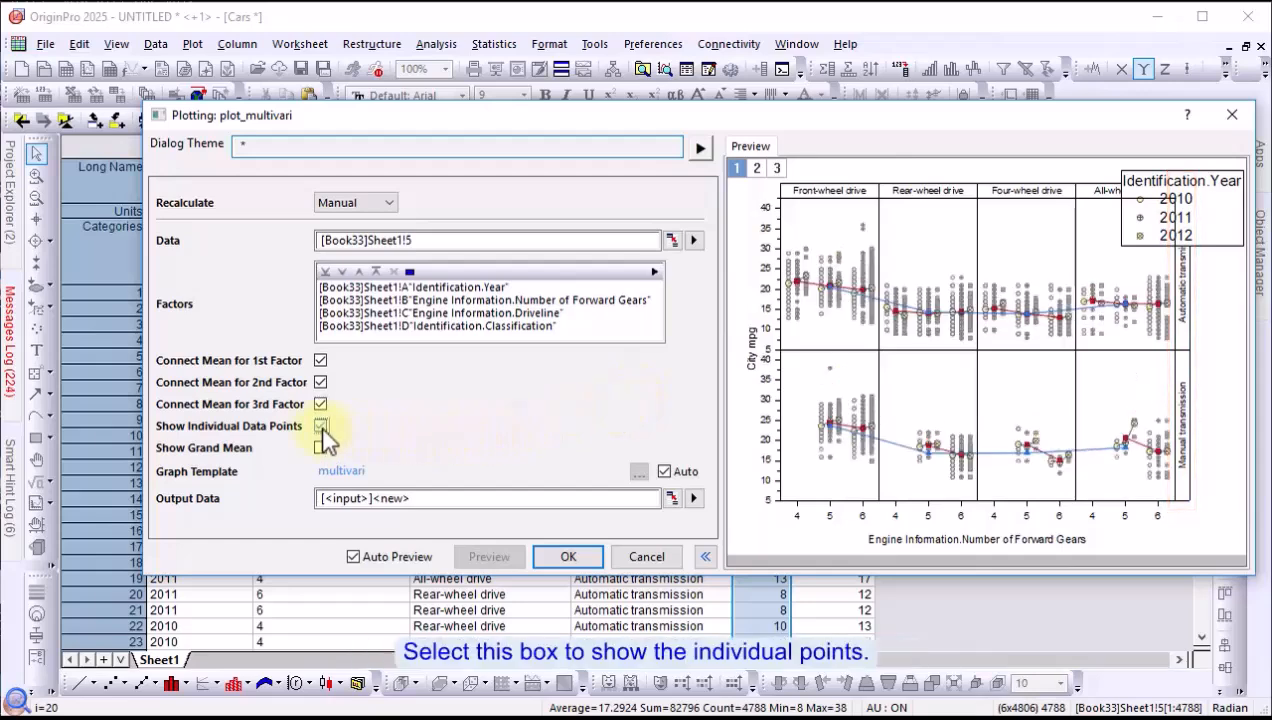